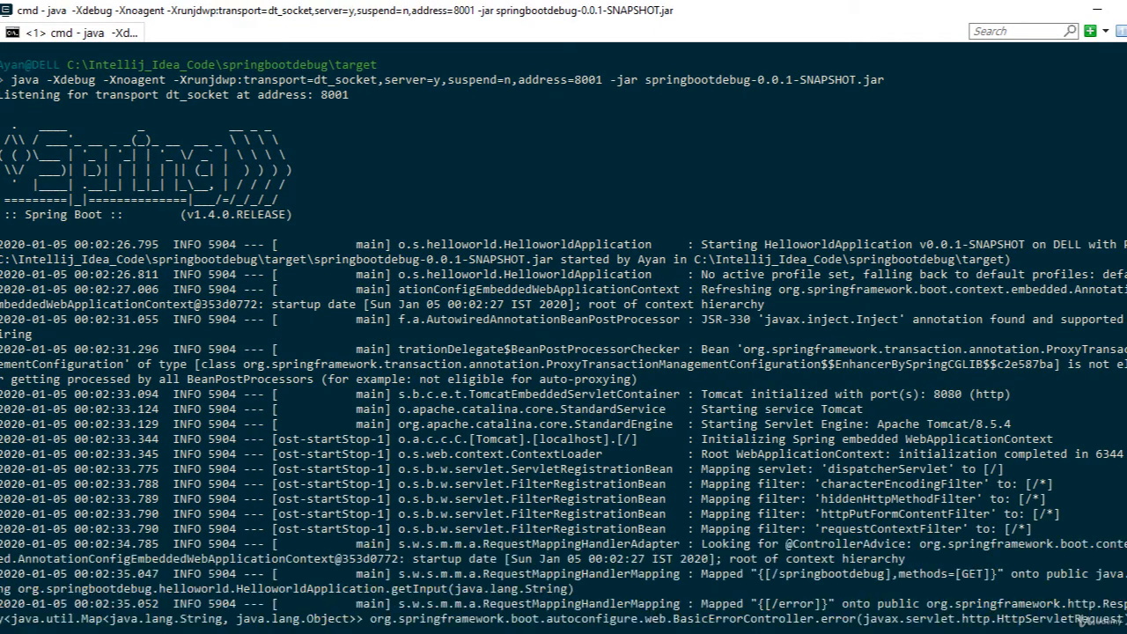
# Step: Scroll the Command Prompt output of the jar running with a debug agent on port 8001
pyautogui.scroll(-3)
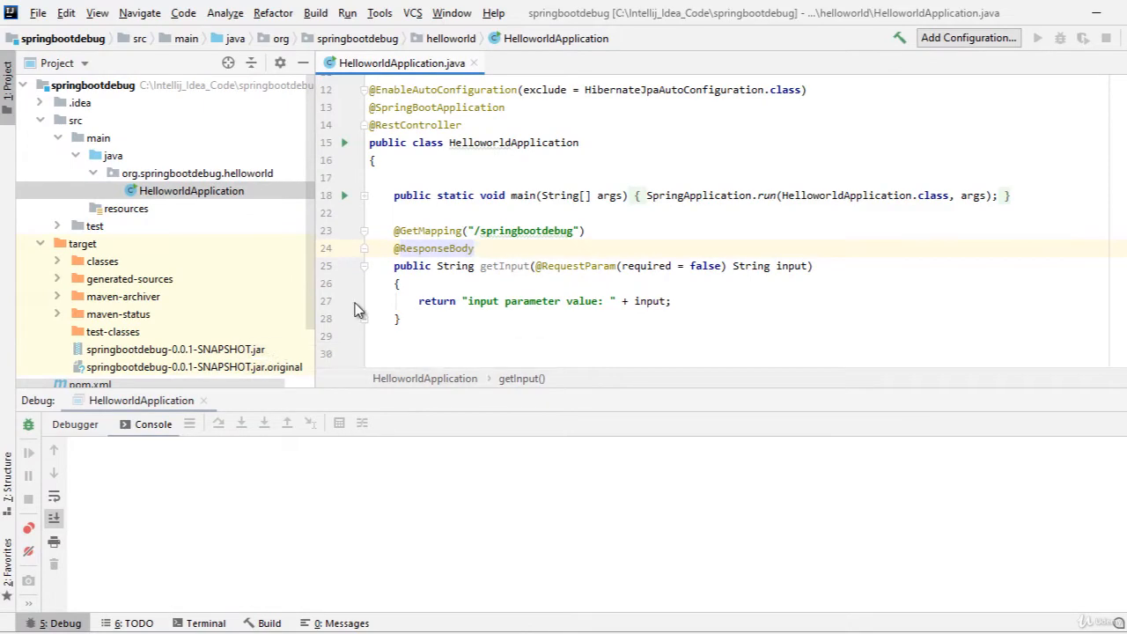
# Step: Add a breakpoint on the line 27 return statement in getInput of HelloworldApplication.java
pyautogui.click(345, 301)
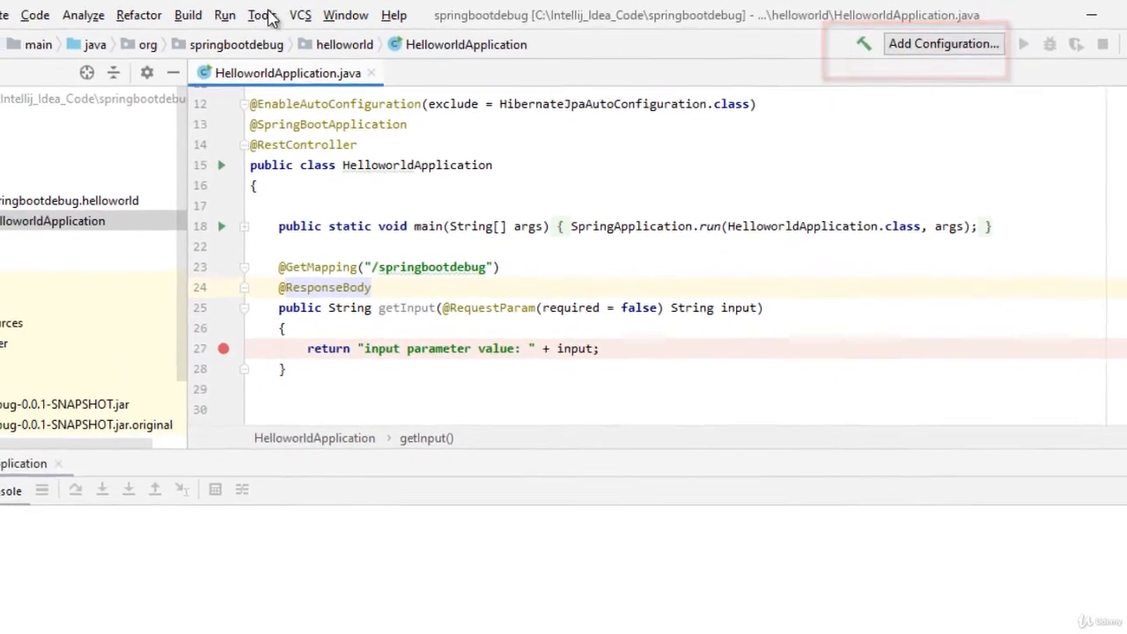
pyautogui.click(225, 15)
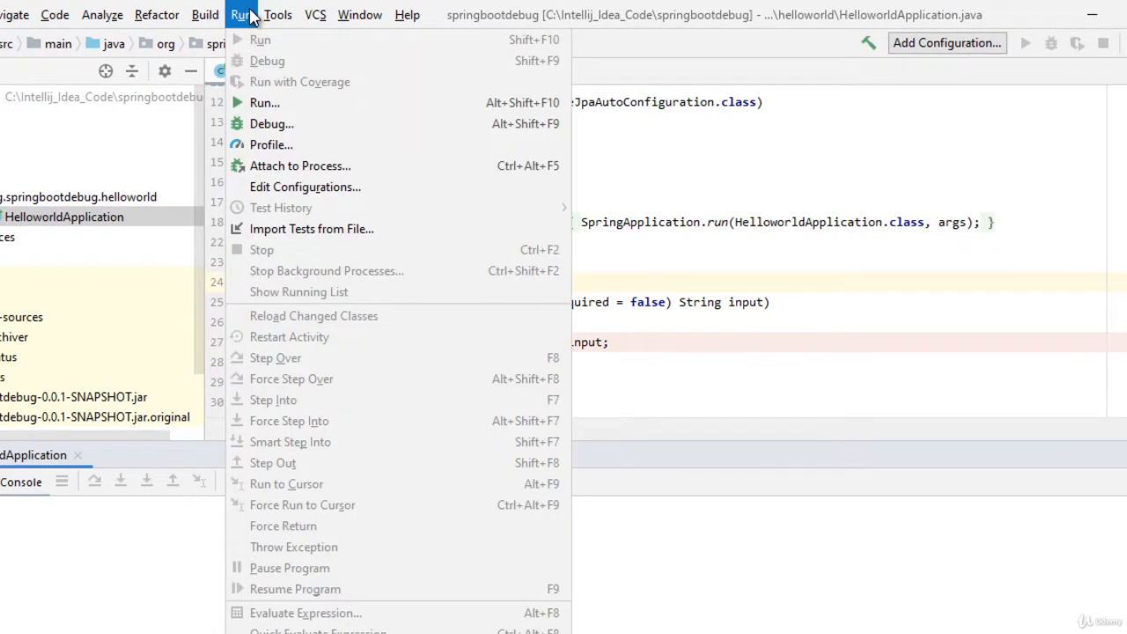
# Step: Add a new Remote debug configuration through Edit Configurations
pyautogui.click(305, 187)
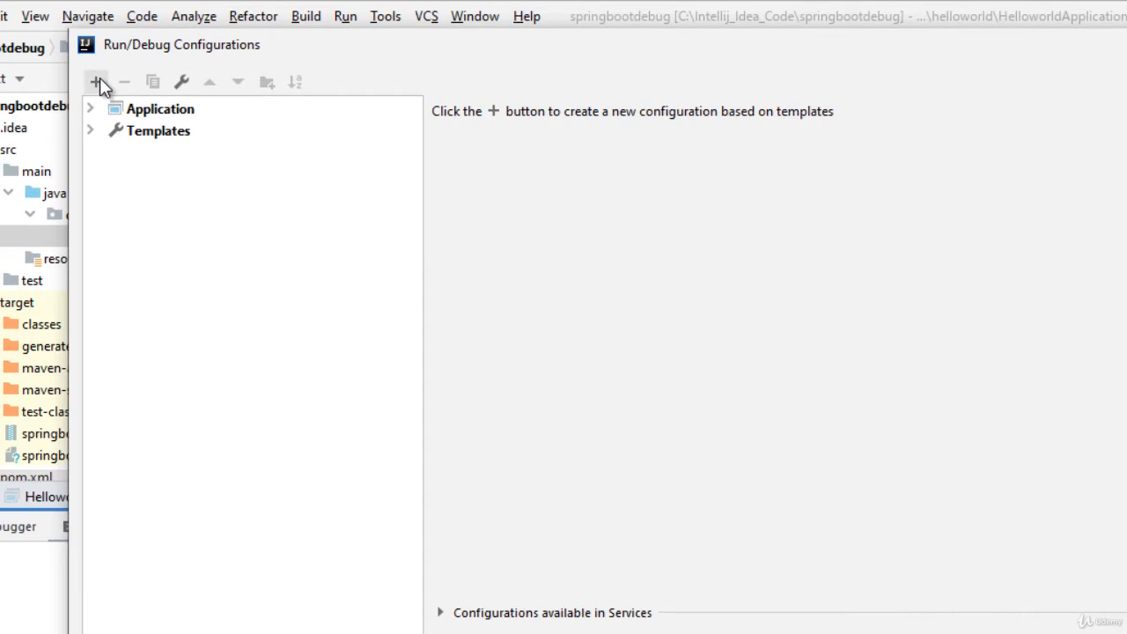
pyautogui.click(97, 81)
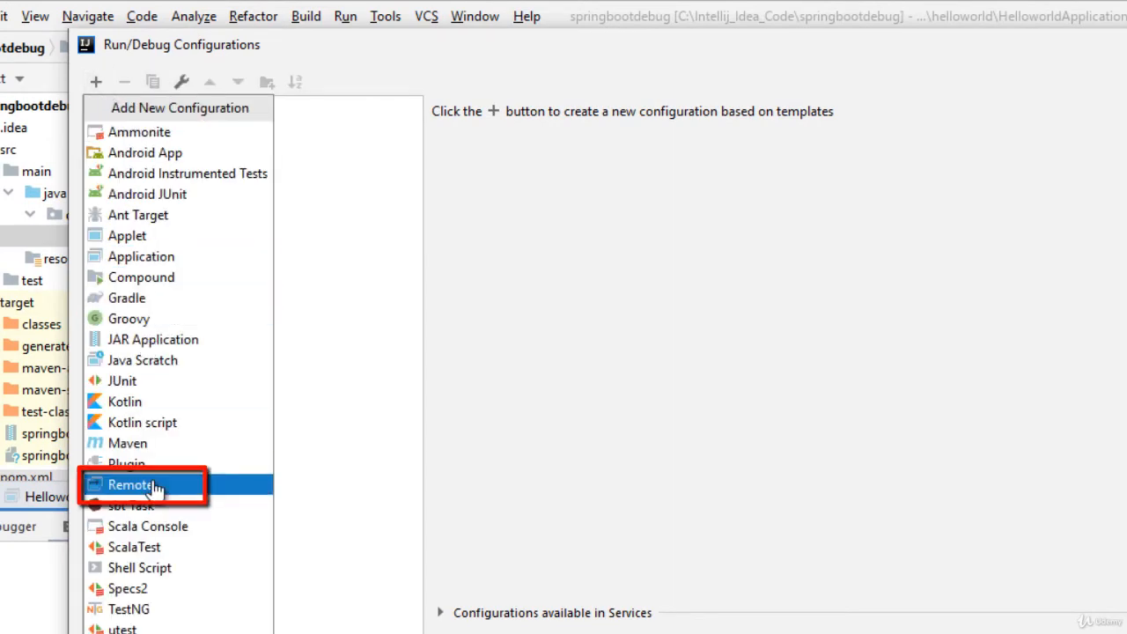
pyautogui.click(130, 484)
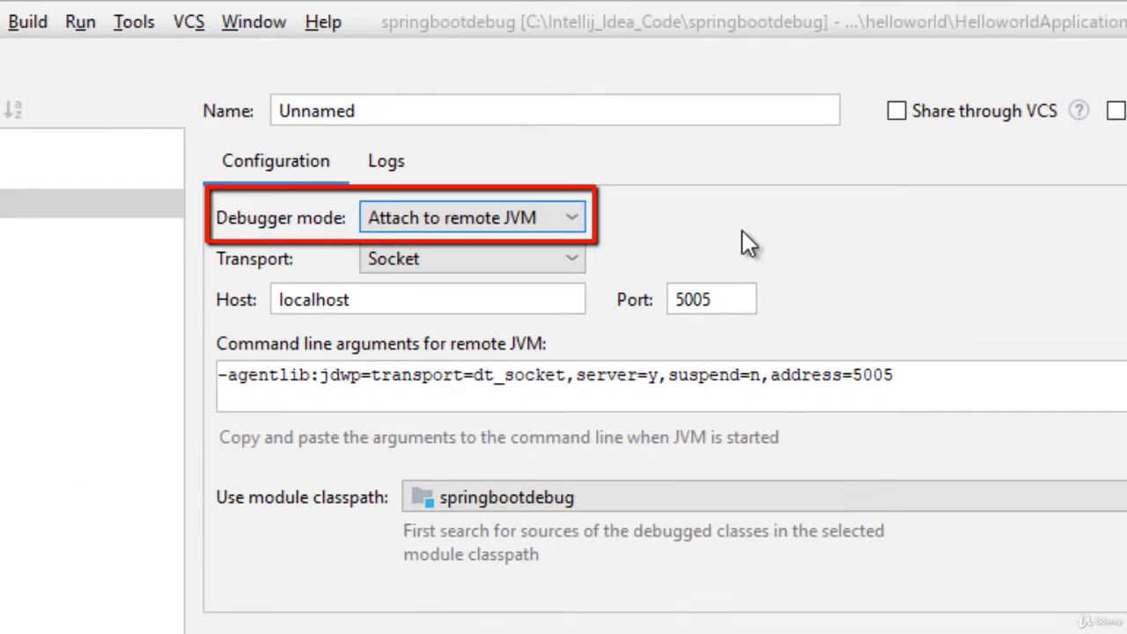
# Step: Set the Remote configuration's port to 8001, name it RemotedebugSpringboot, and apply
pyautogui.click(473, 258)
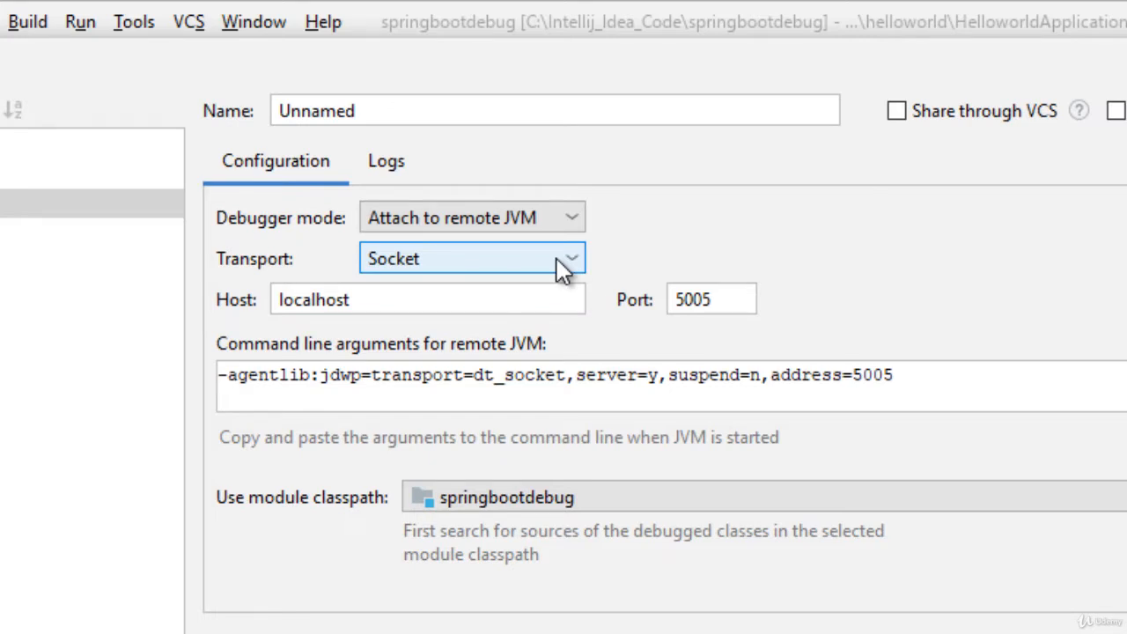
pyautogui.write('8001')
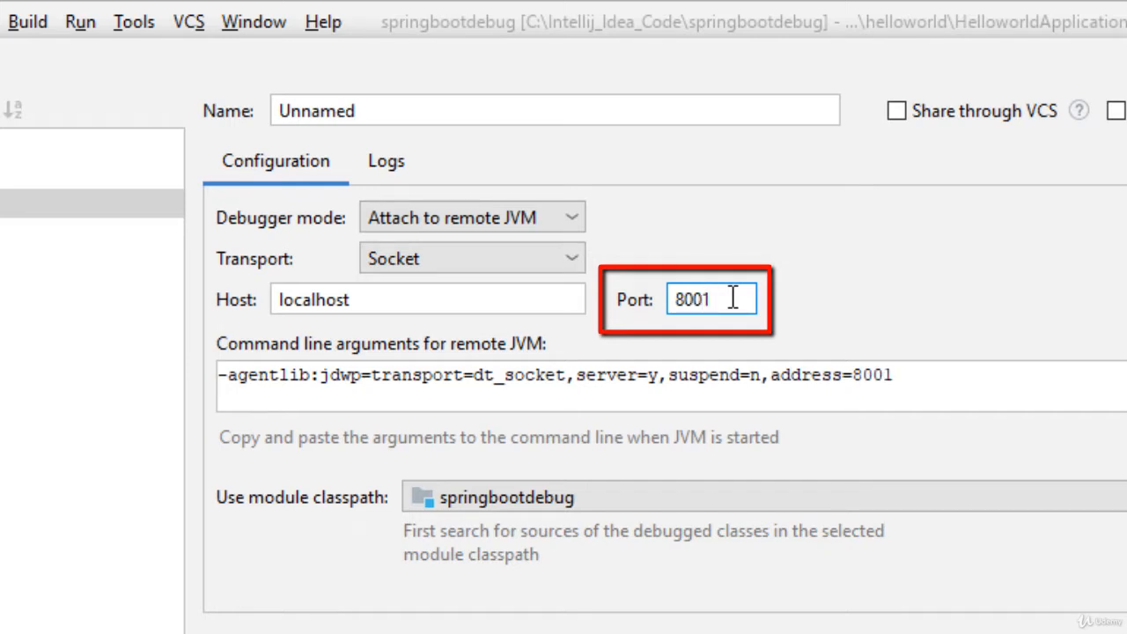
pyautogui.click(405, 110)
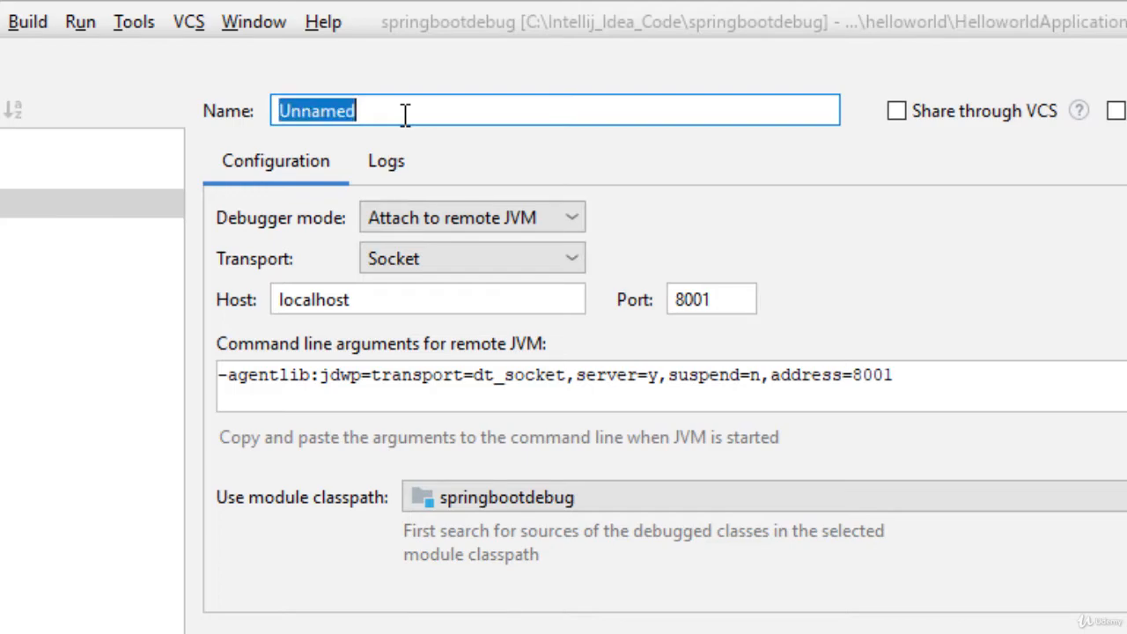
pyautogui.write('RemotedebugSpringboot')
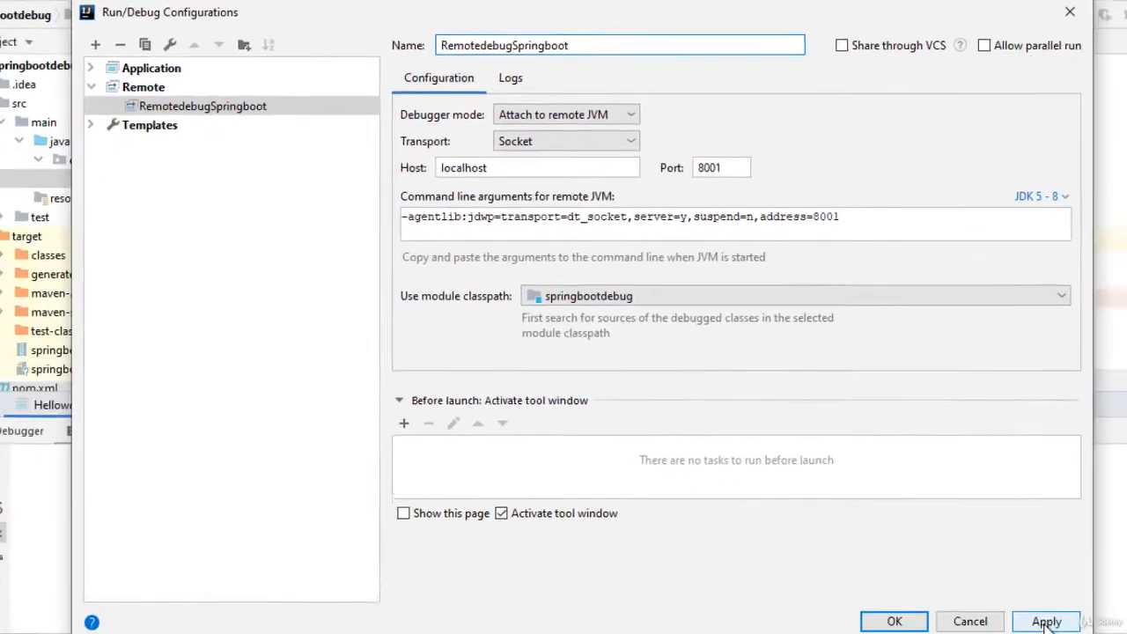
pyautogui.click(1046, 621)
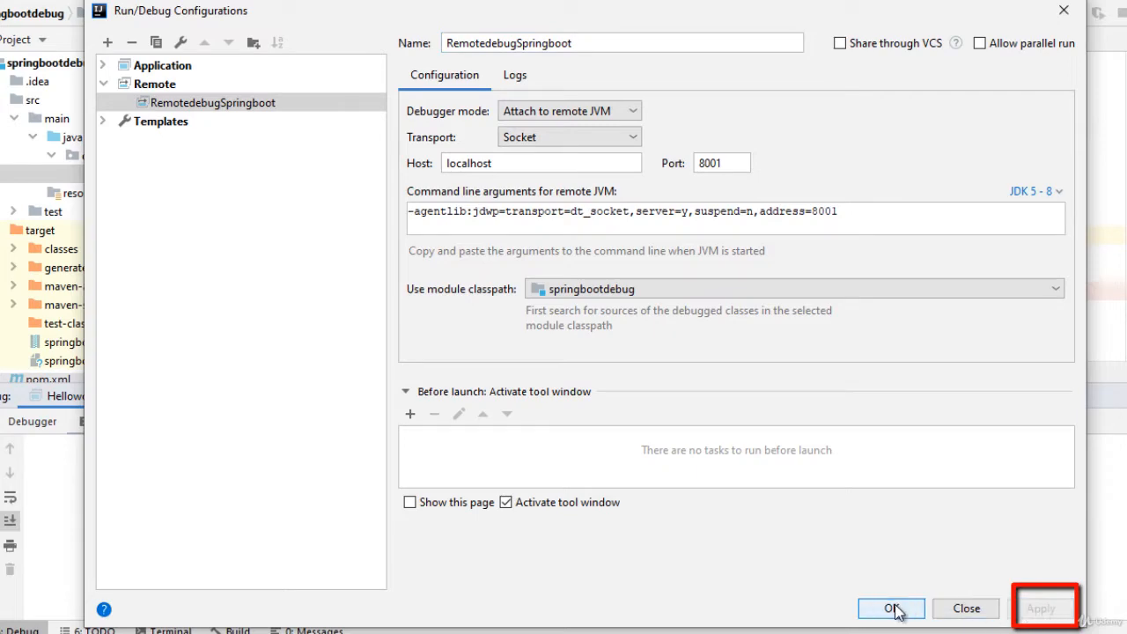
# Step: Confirm the configuration and debug with RemotedebugSpringboot to attach to localhost:8001
pyautogui.click(890, 608)
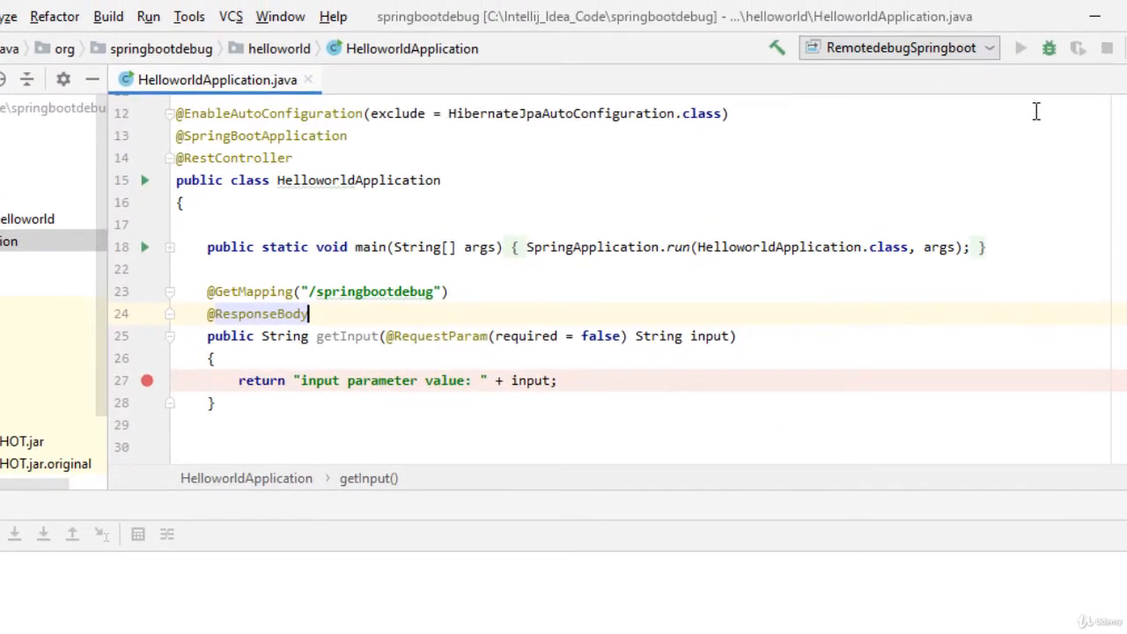
pyautogui.moveTo(1049, 48)
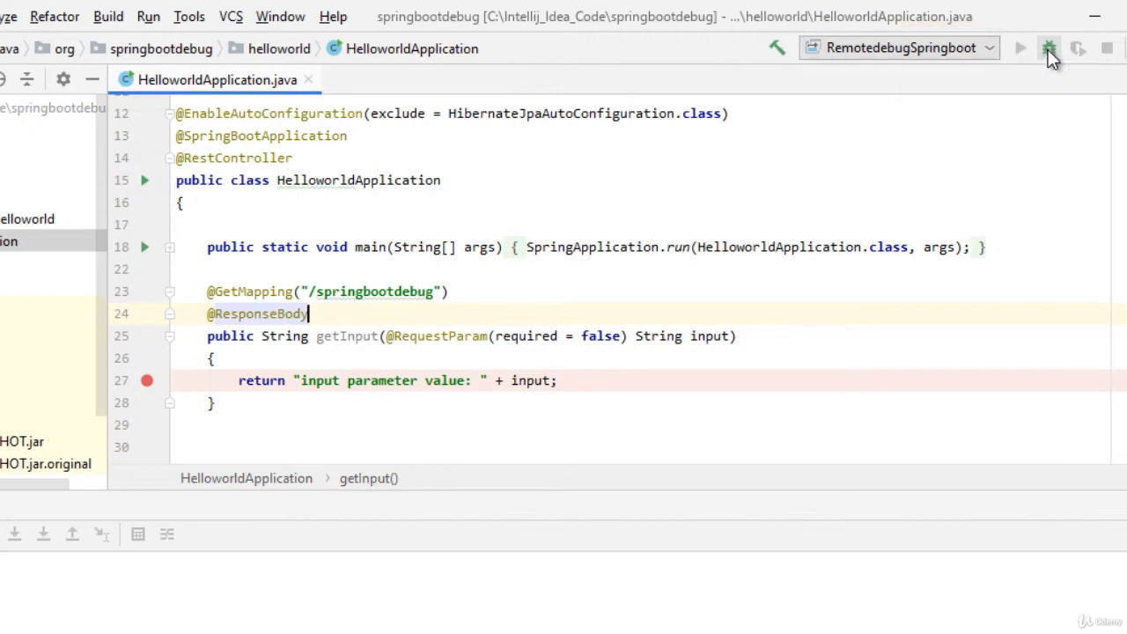
pyautogui.click(1049, 49)
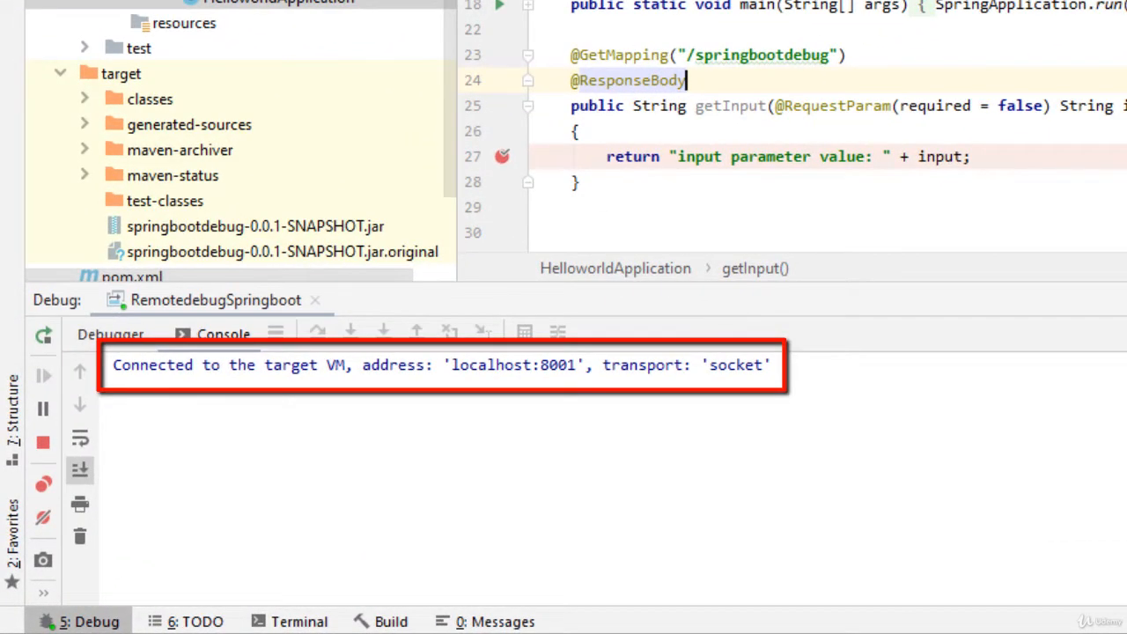
pyautogui.moveTo(385, 367)
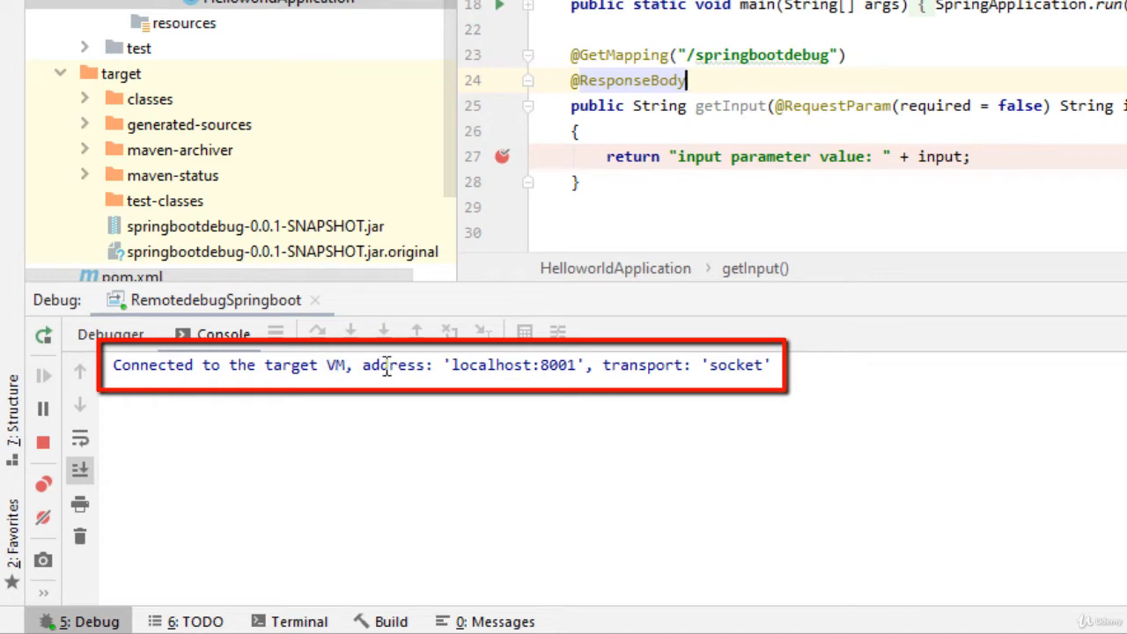